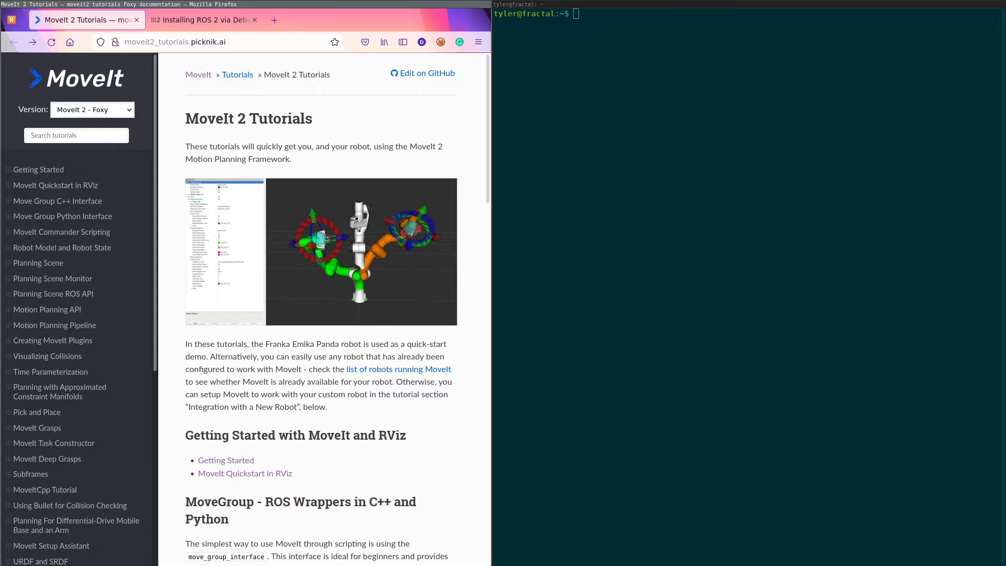
pyautogui.moveTo(409, 551)
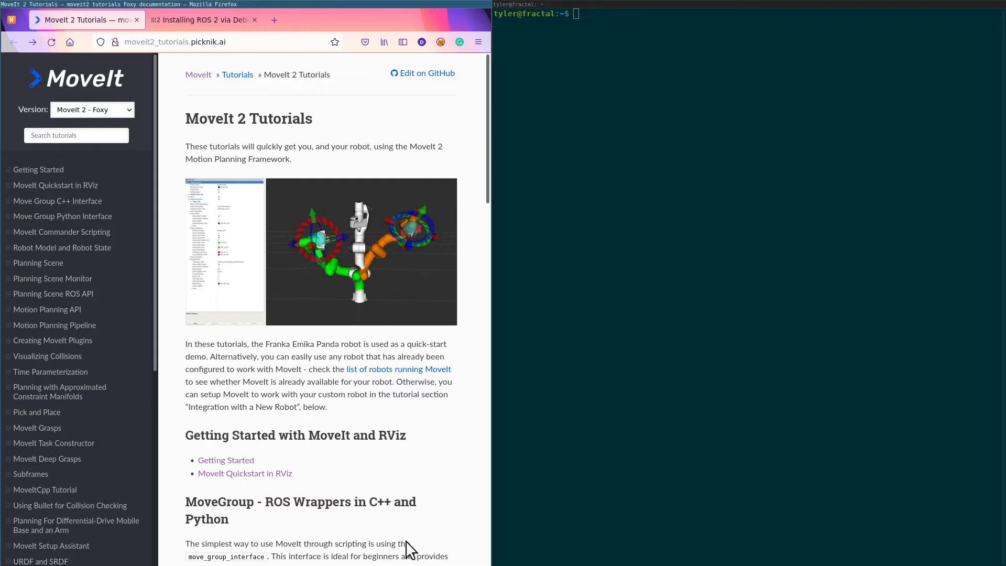
# Open MoveIt's Getting Started page and scroll the ROS 2 Foxy Debian guide to Setup Sources
pyautogui.click(39, 169)
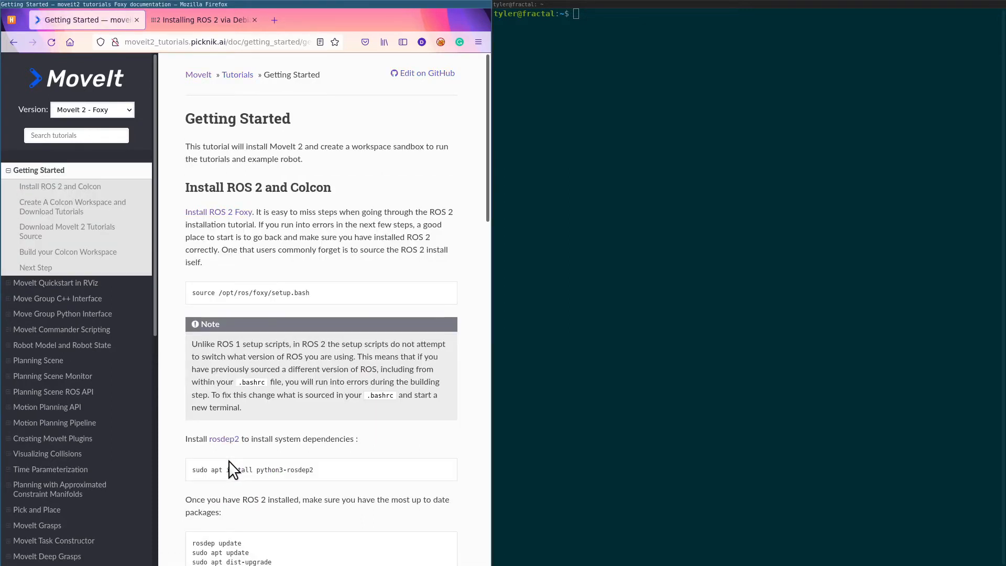
pyautogui.moveTo(218, 216)
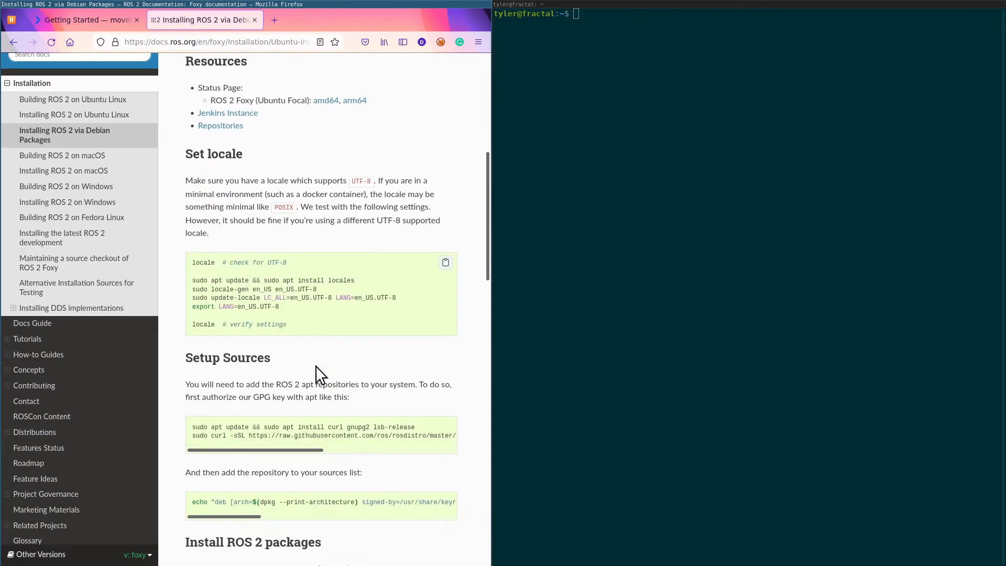
pyautogui.scroll(-3)
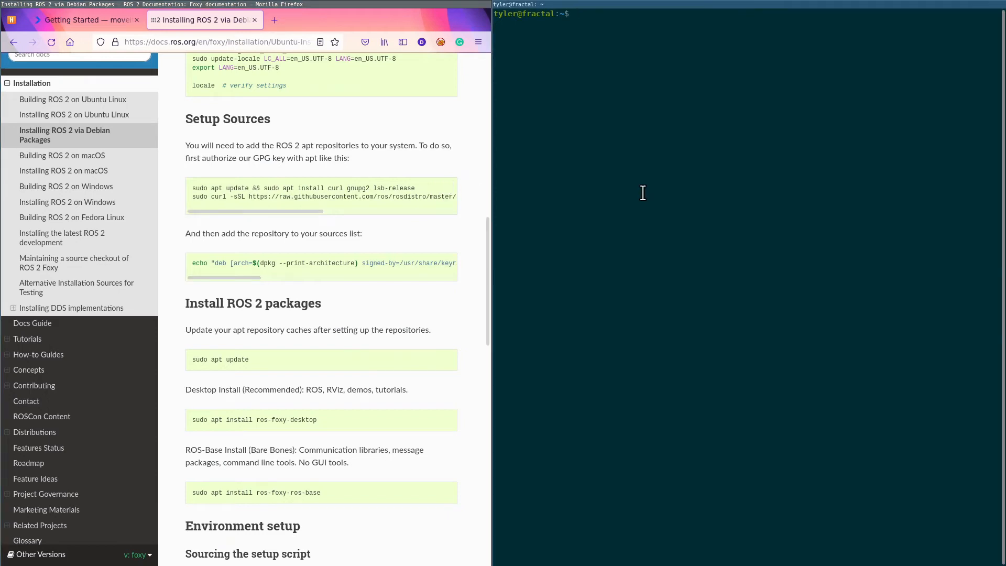
# Install curl, gnupg2 and lsb-release via apt, then copy the ROS 2 repository command
pyautogui.write('sudo apt update && sudo apt install curl gnupg2 lsb-release')
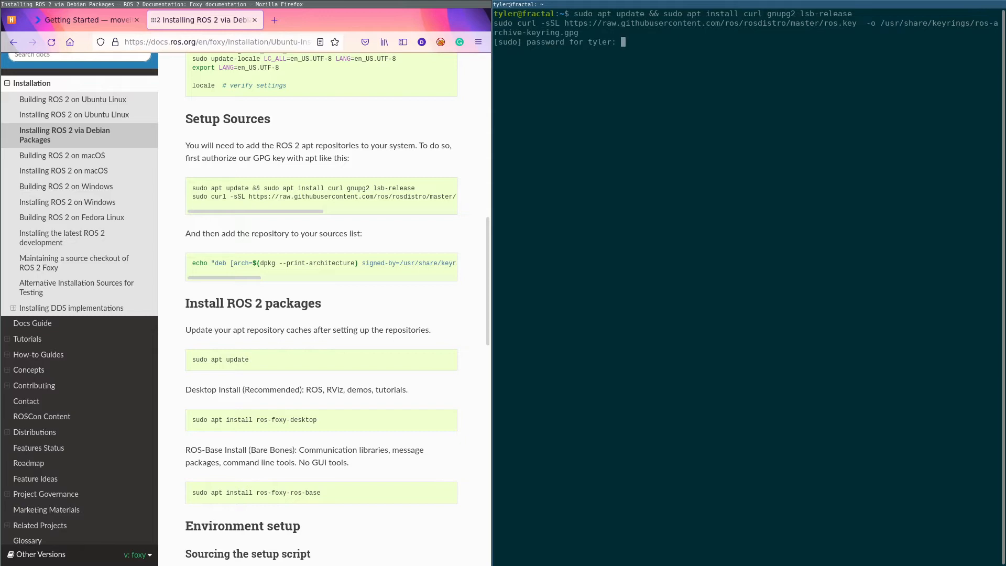
pyautogui.press('Return')
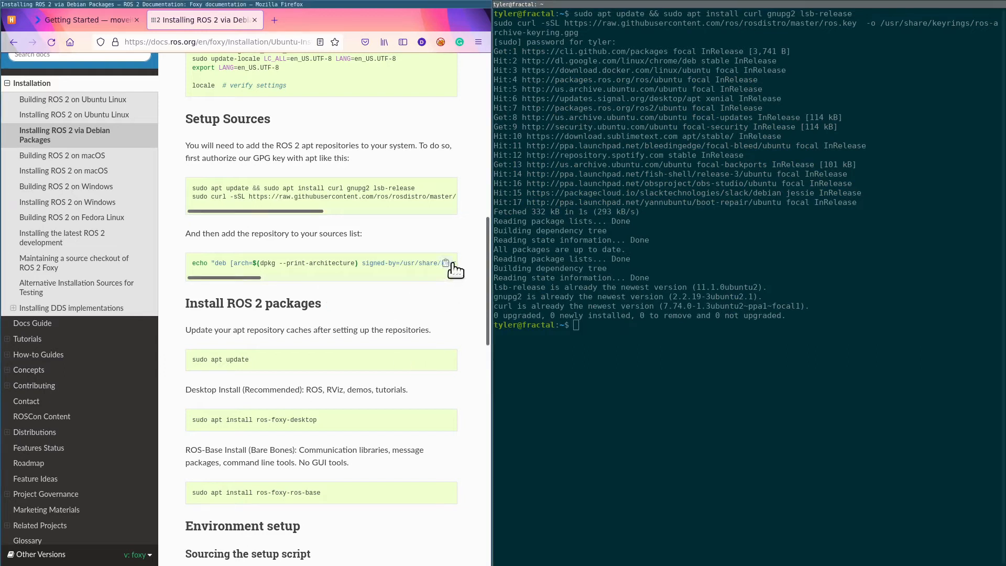
pyautogui.click(446, 263)
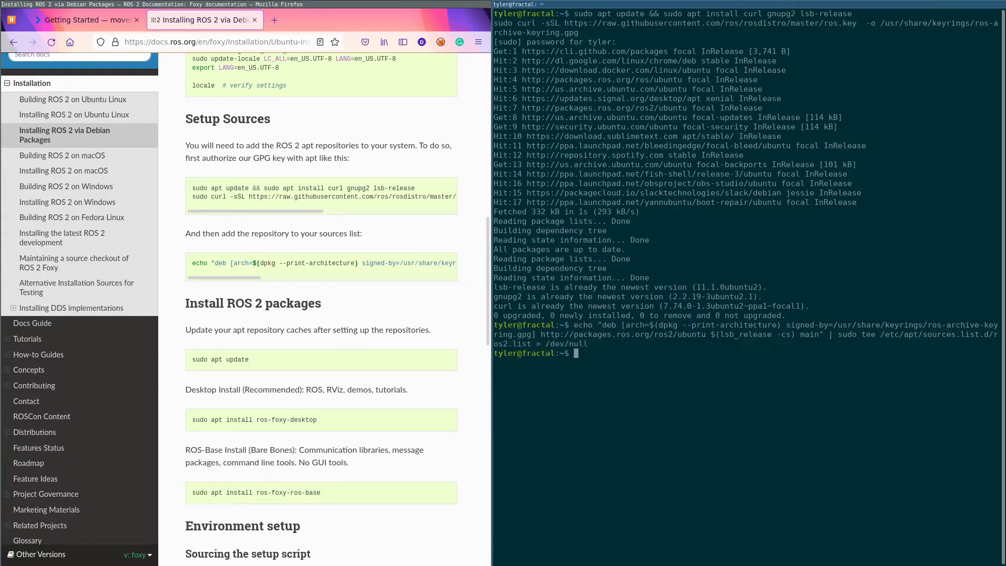
pyautogui.moveTo(454, 485)
pyautogui.write('sudo apt update')
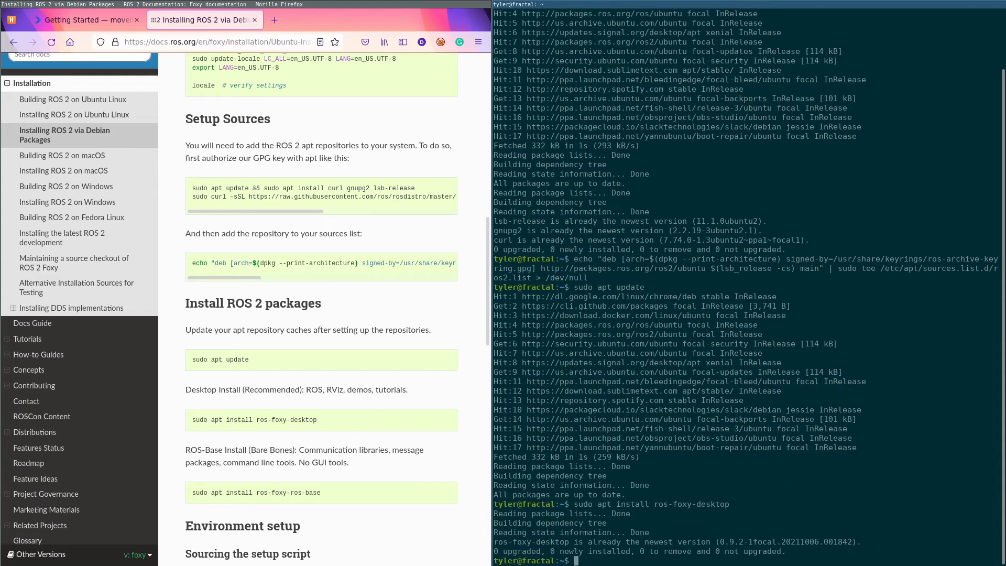
pyautogui.moveTo(376, 495)
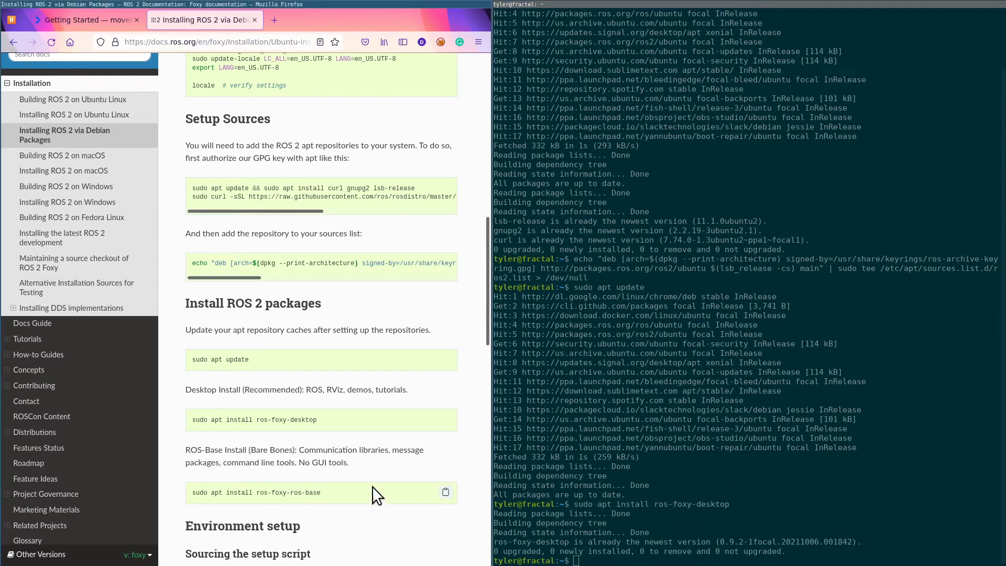
# Run 'source /opt/ros/foxy/setup.bash' in the terminal
pyautogui.scroll(-3)
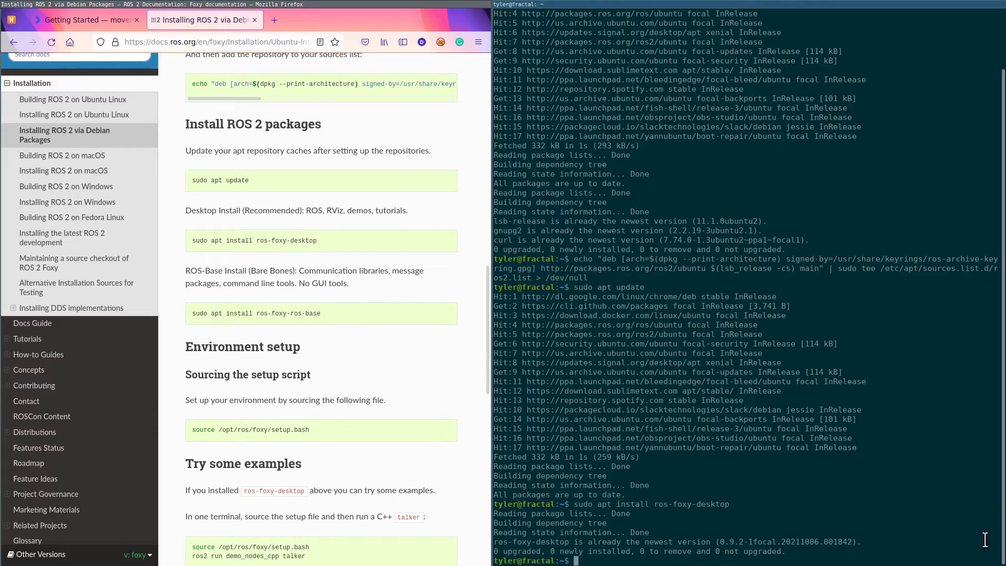
pyautogui.write('source /opt/ros/foxy/setup.bash')
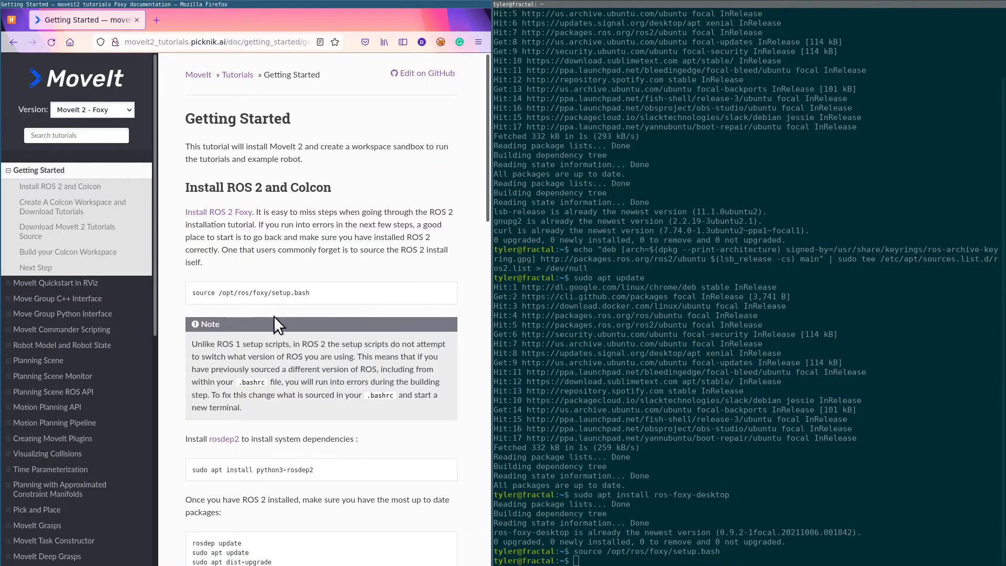
pyautogui.moveTo(360, 371)
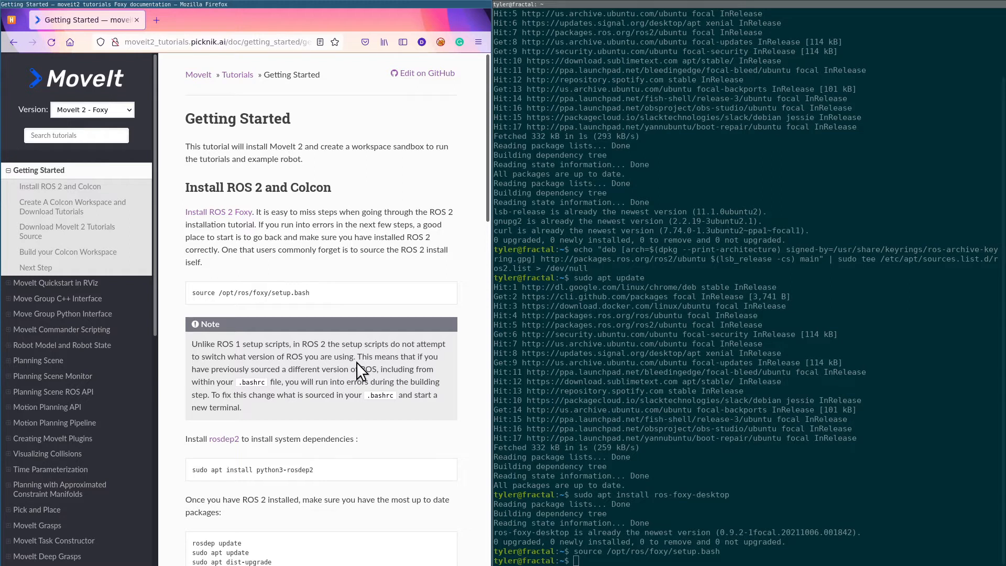
pyautogui.moveTo(315, 306)
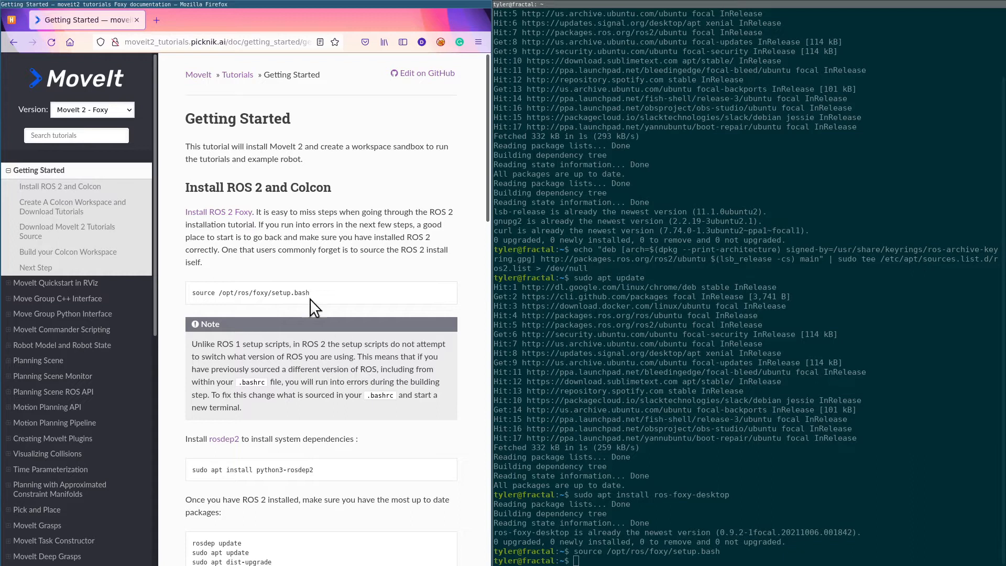
# Copy the rosdep command from the tutorial and run 'sudo apt install python3-rosdep'
pyautogui.scroll(-3)
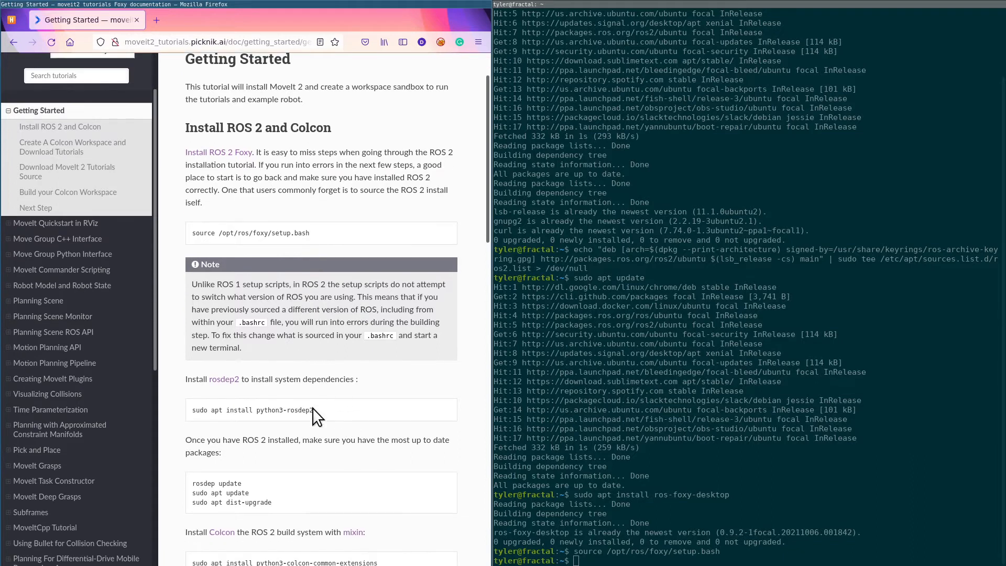
pyautogui.scroll(-3)
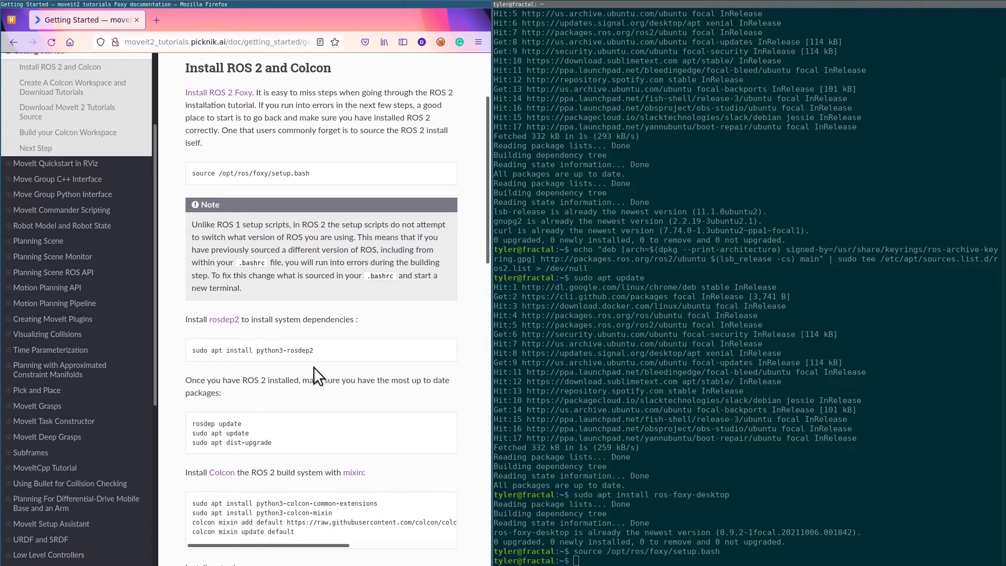
pyautogui.moveTo(389, 333)
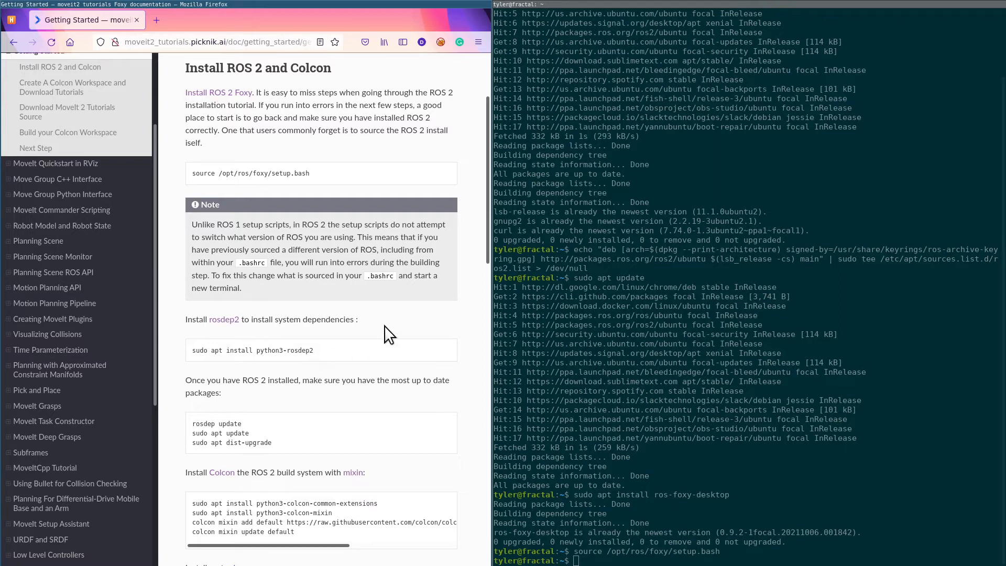
pyautogui.moveTo(194, 340)
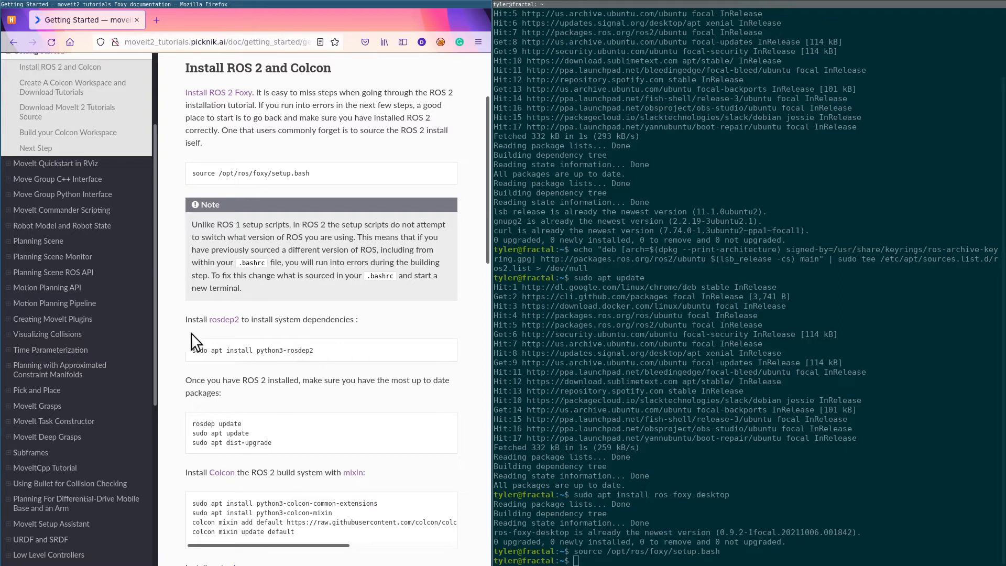
pyautogui.doubleClick(302, 349)
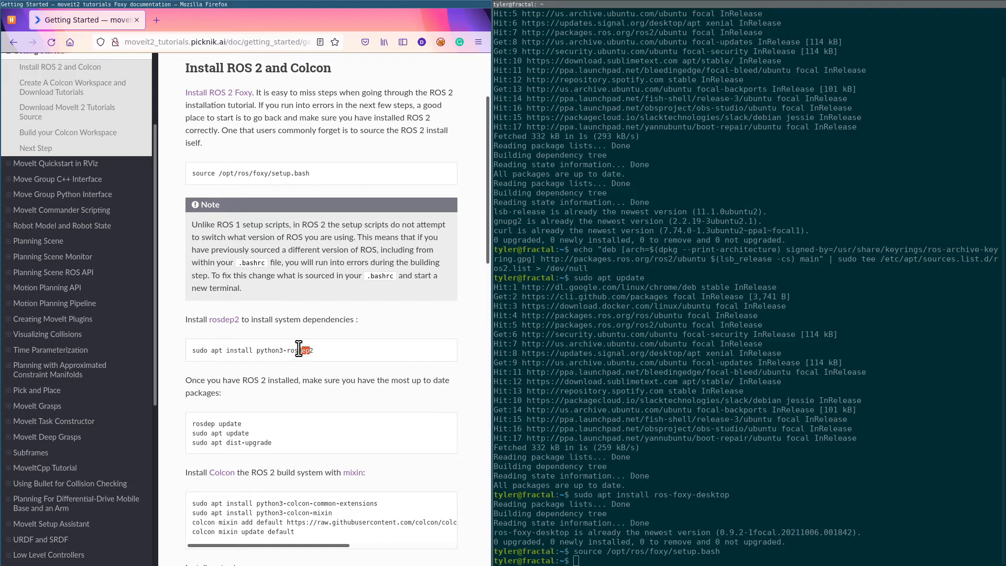
pyautogui.tripleClick(251, 350)
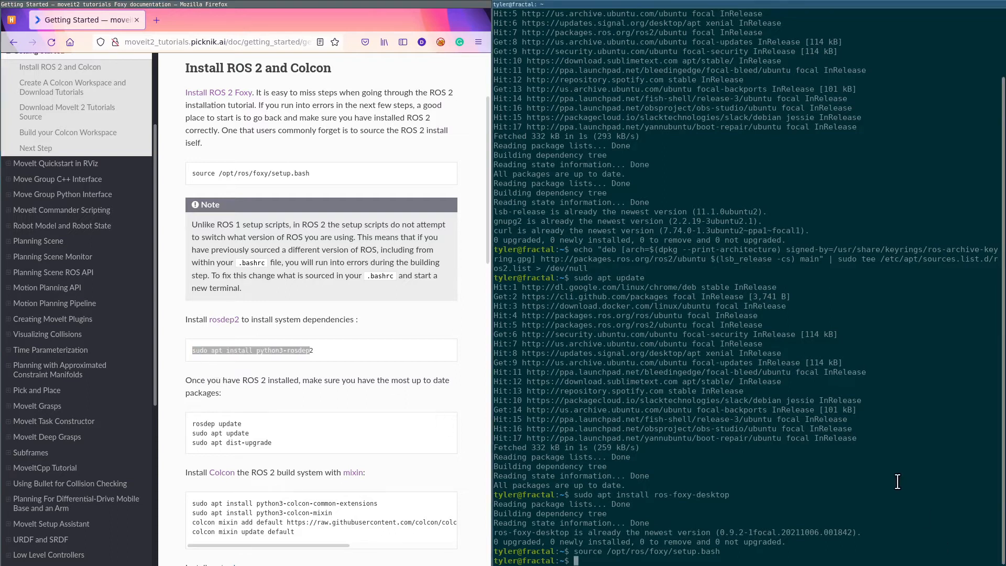
pyautogui.write('sudo apt install python3-rosdep')
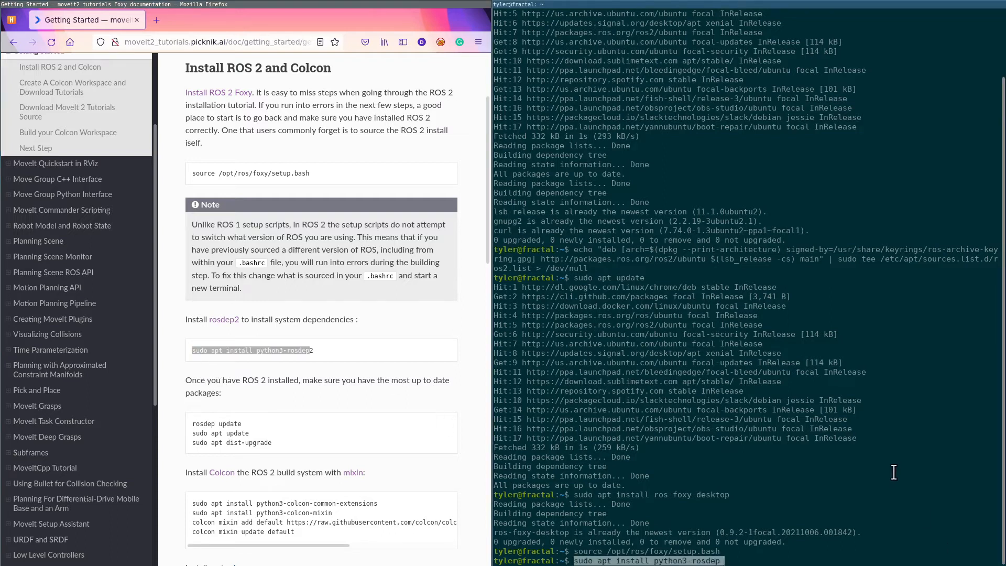
pyautogui.press('Return')
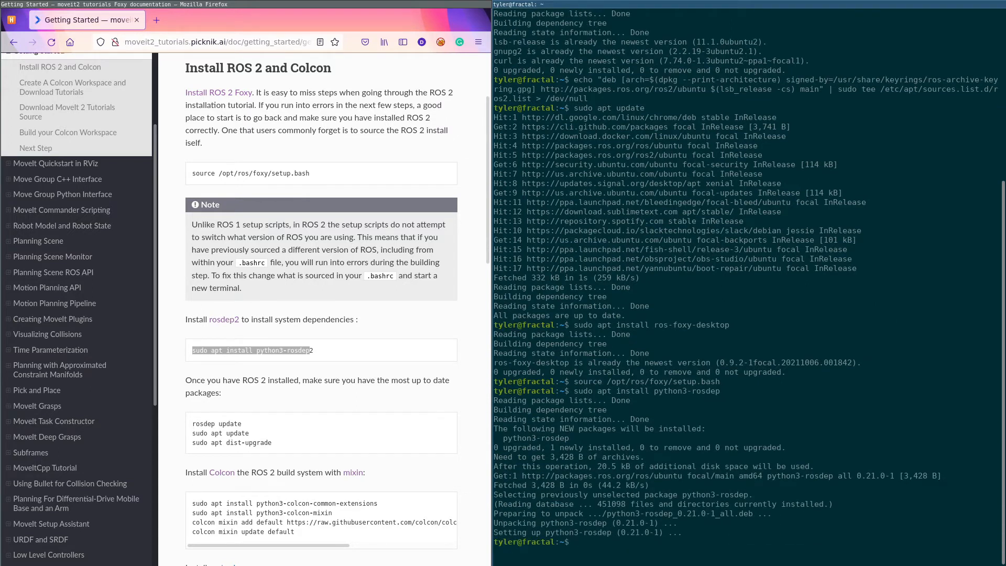
# Run 'rosdep update', then 'sudo apt update' to refresh package lists
pyautogui.write('rosdep update')
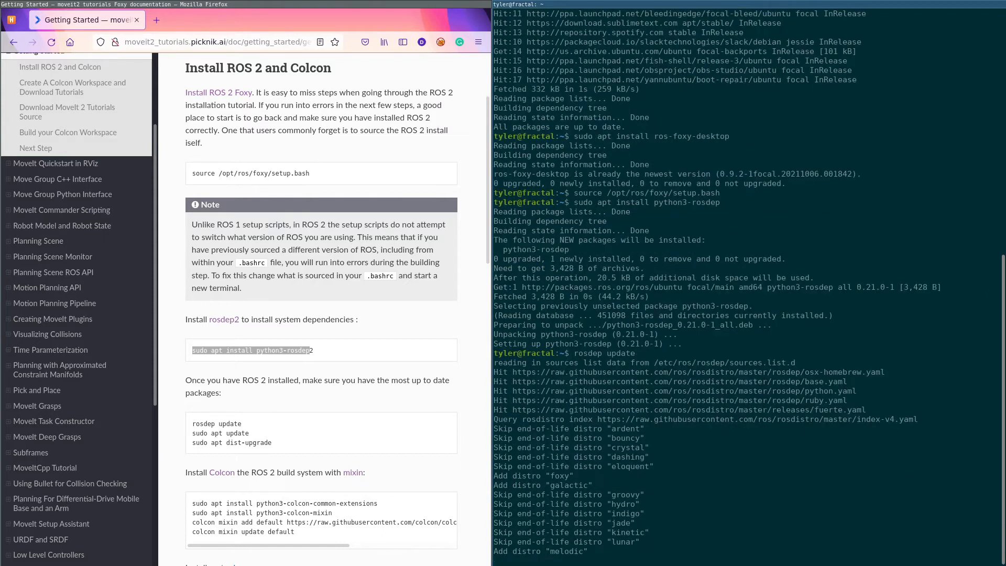
pyautogui.scroll(-3)
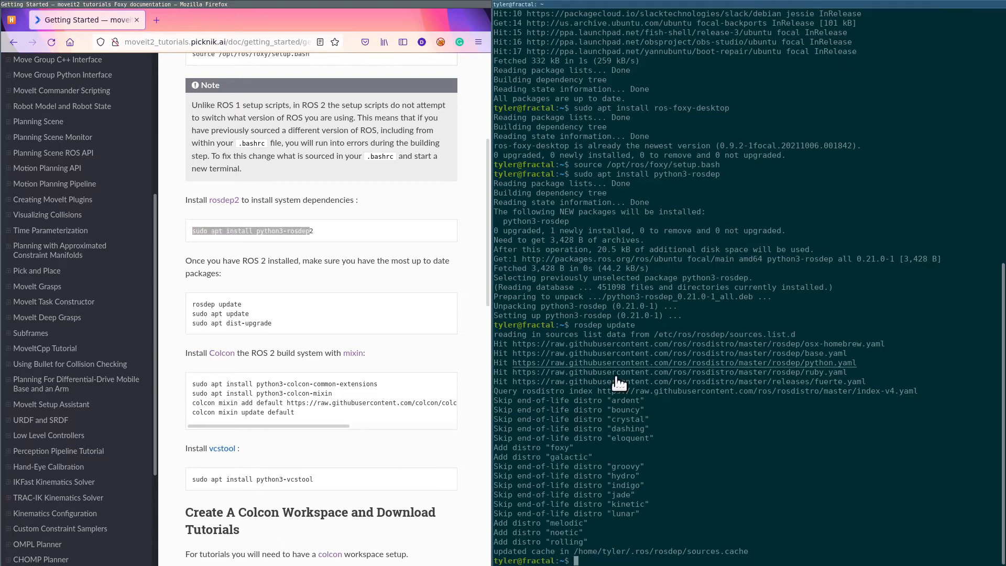
pyautogui.write('a')
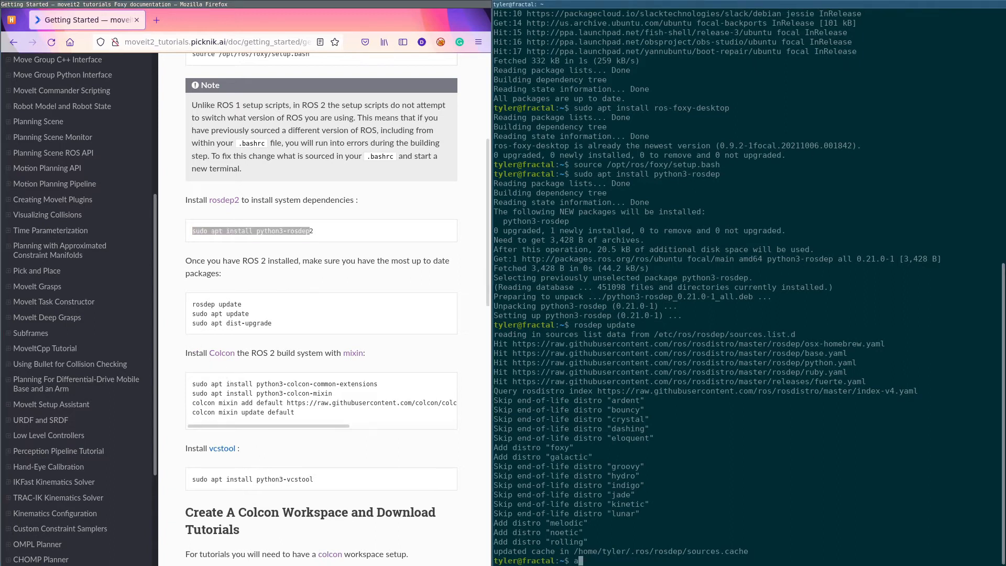
pyautogui.write('sudo apt upda')
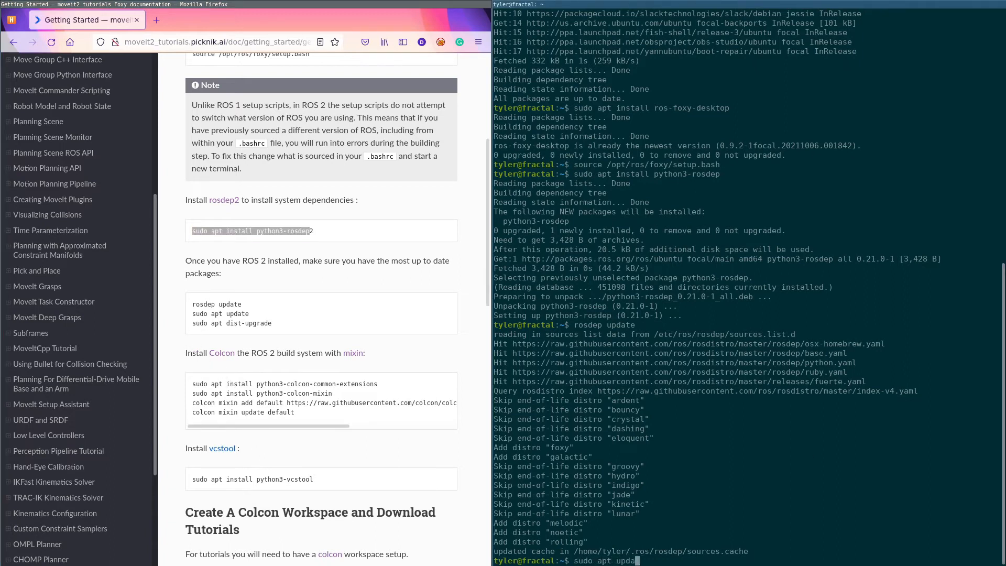
pyautogui.press('Return')
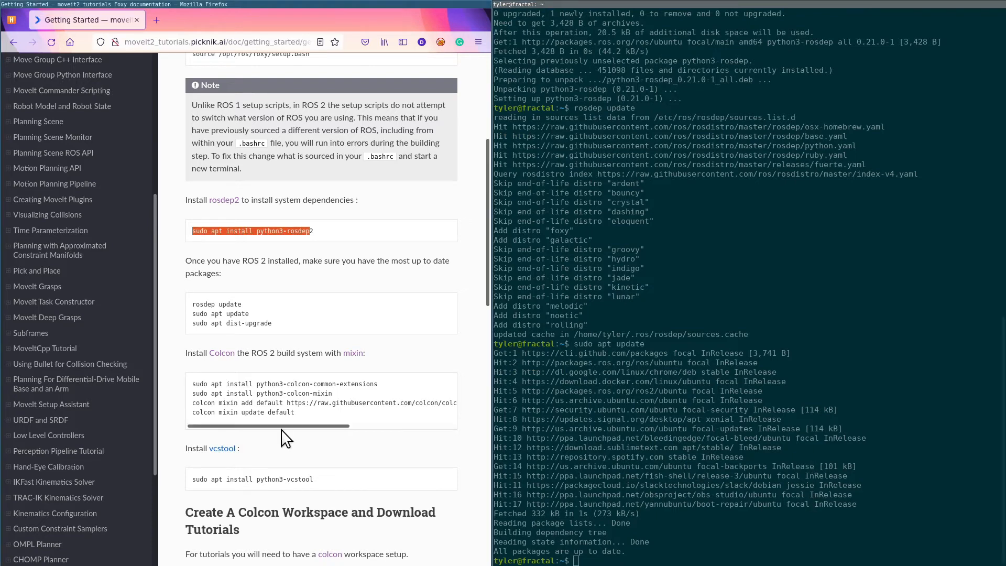
# Scroll the terminal output showing python3-vcstool already at the newest version
pyautogui.scroll(-3)
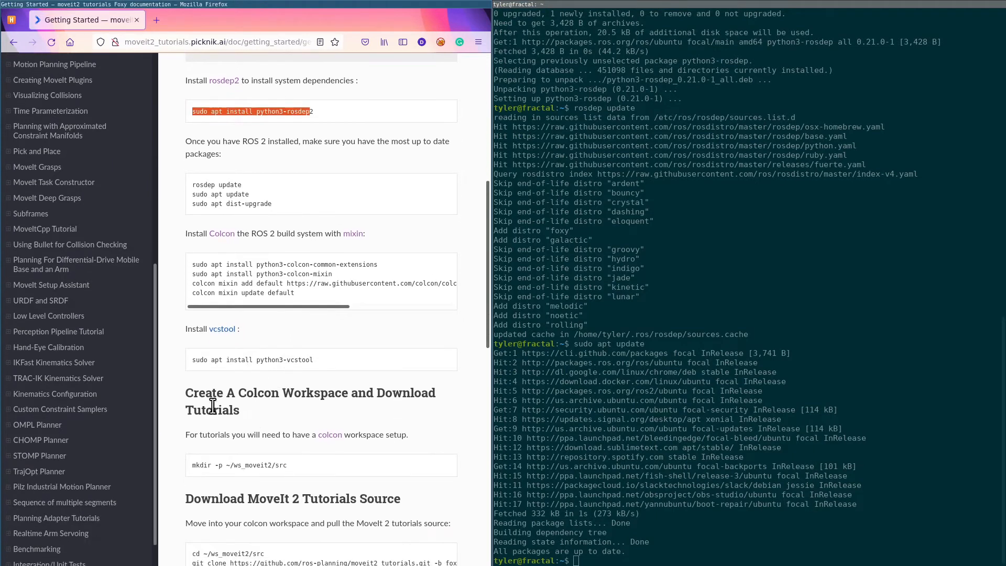
pyautogui.moveTo(196, 360)
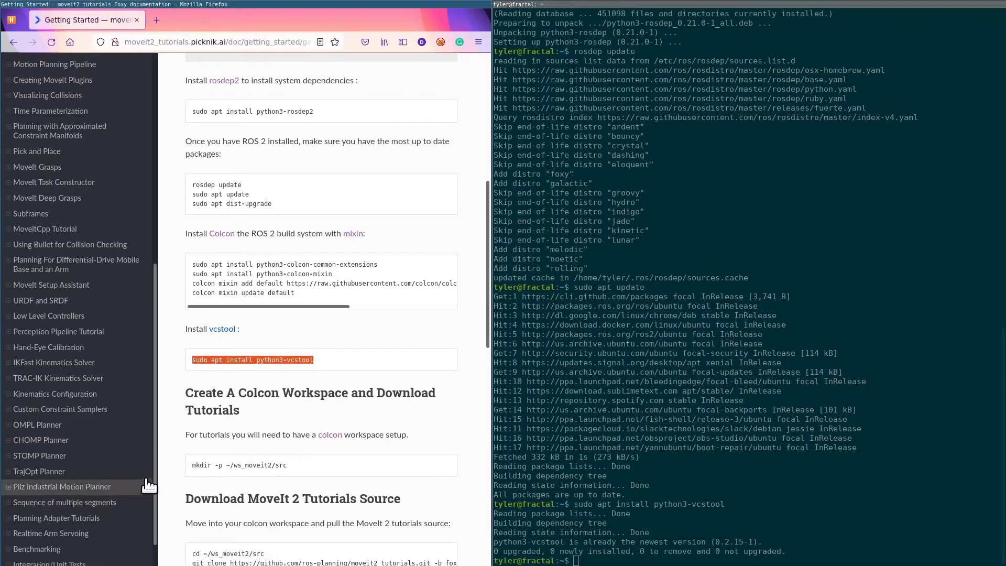
pyautogui.scroll(-3)
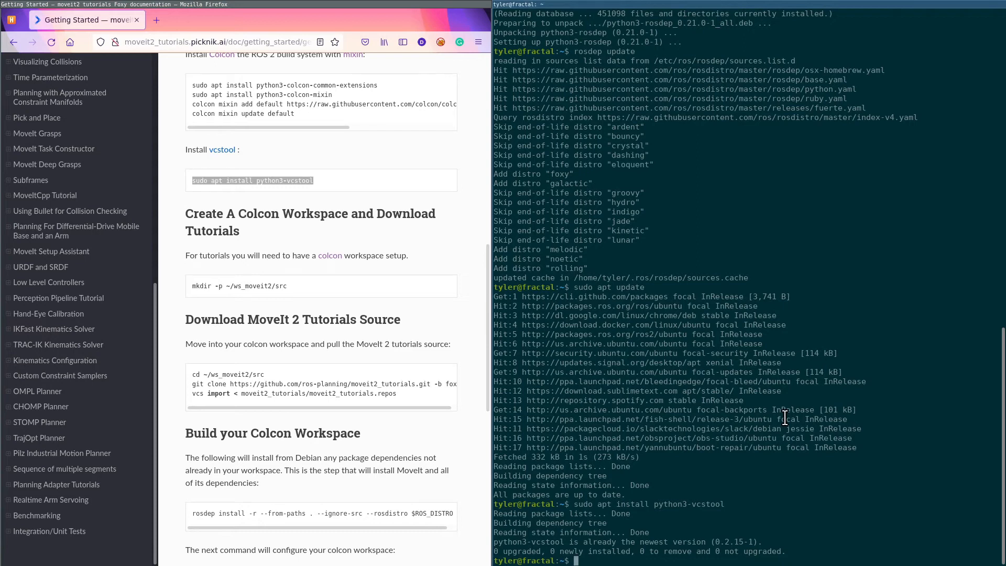
# Create ~/code/foxy/ws_tutorials/src with 'mkdir -p' and move into it
pyautogui.write('cd code/foxy/')
pyautogui.write('ll')
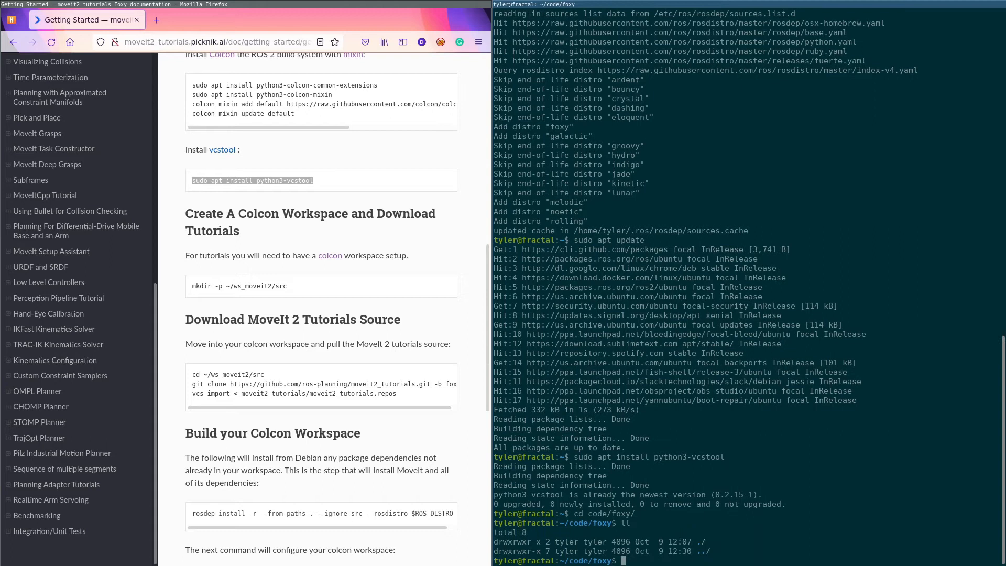
pyautogui.write('mkdi')
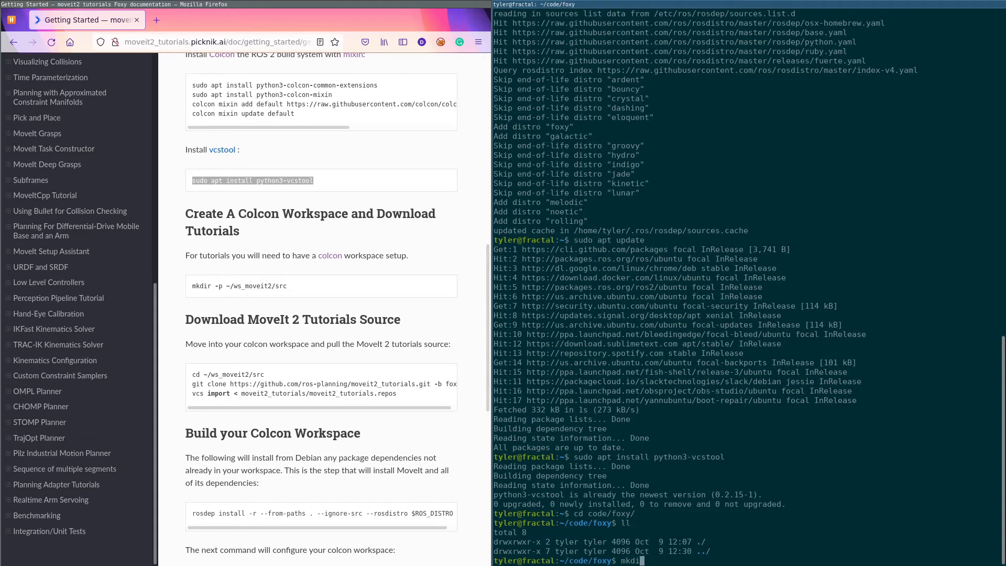
pyautogui.write('-p')
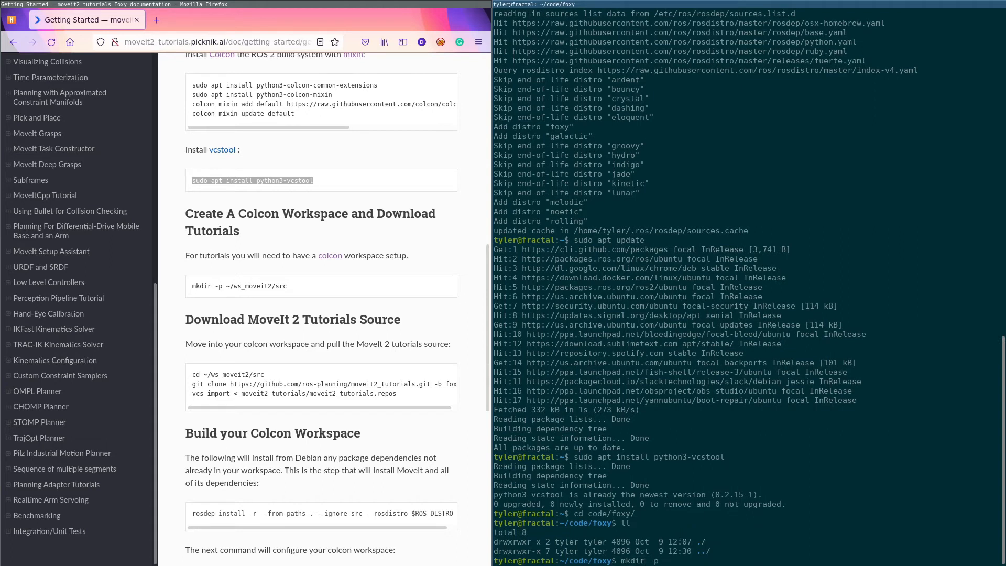
pyautogui.write('ws_')
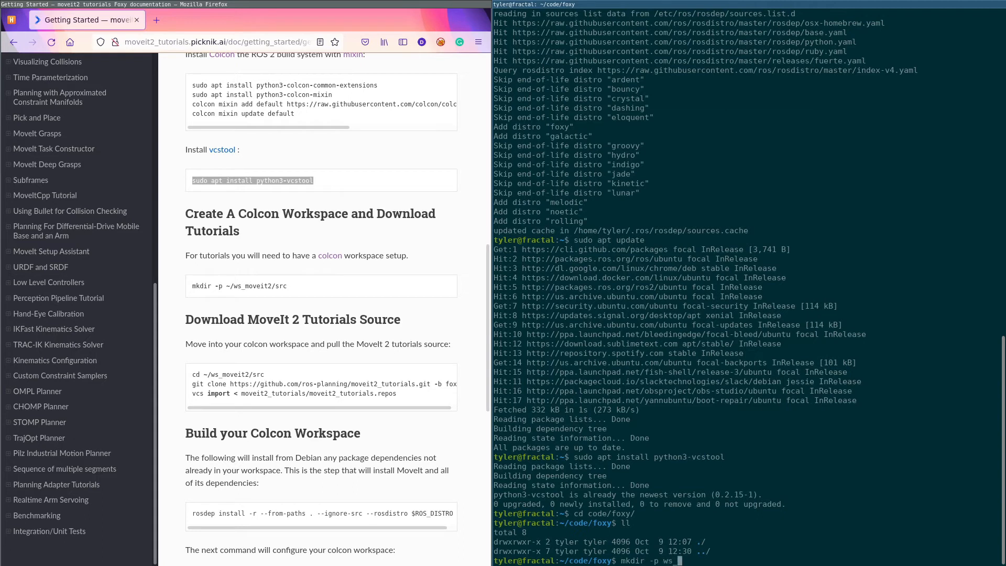
pyautogui.write('utorials/src')
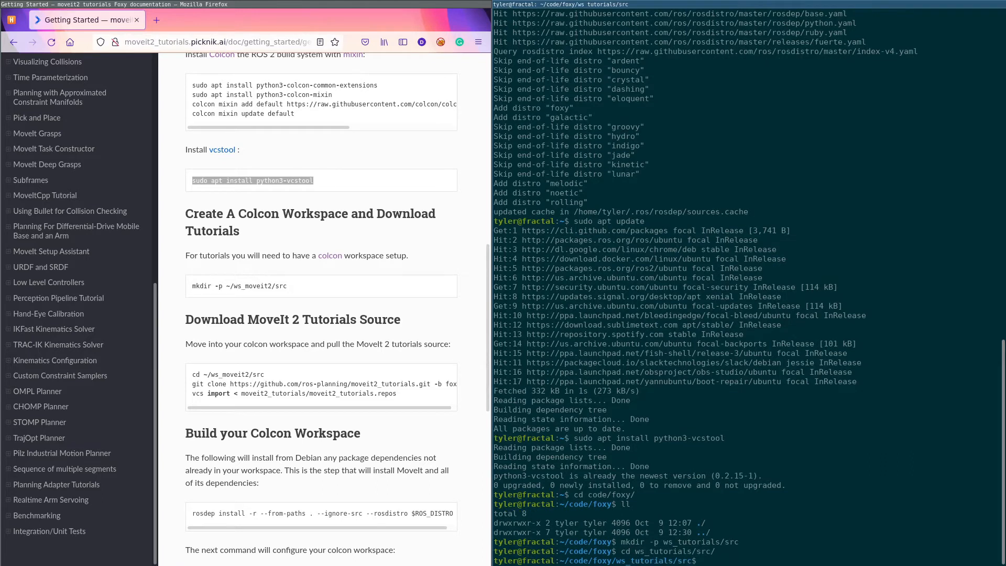
pyautogui.scroll(-3)
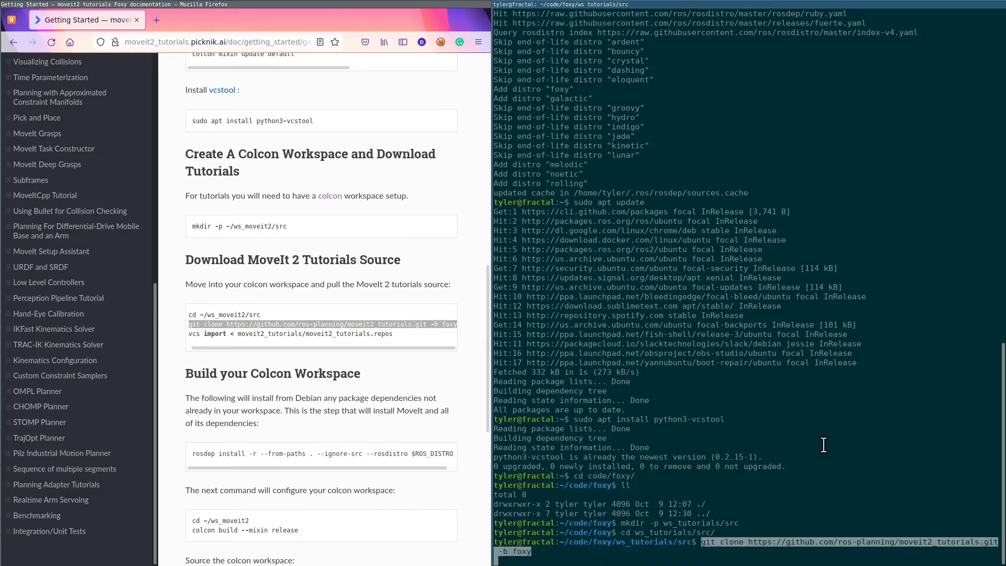
# Clone moveit2_tutorials on the foxy branch and vcs-import its companion repositories
pyautogui.press('Return')
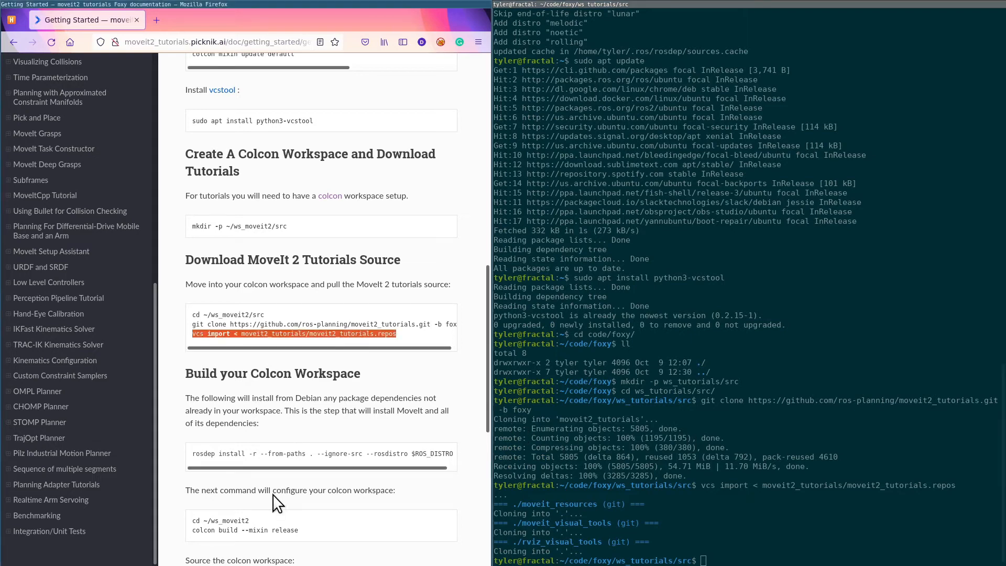
pyautogui.moveTo(199, 452)
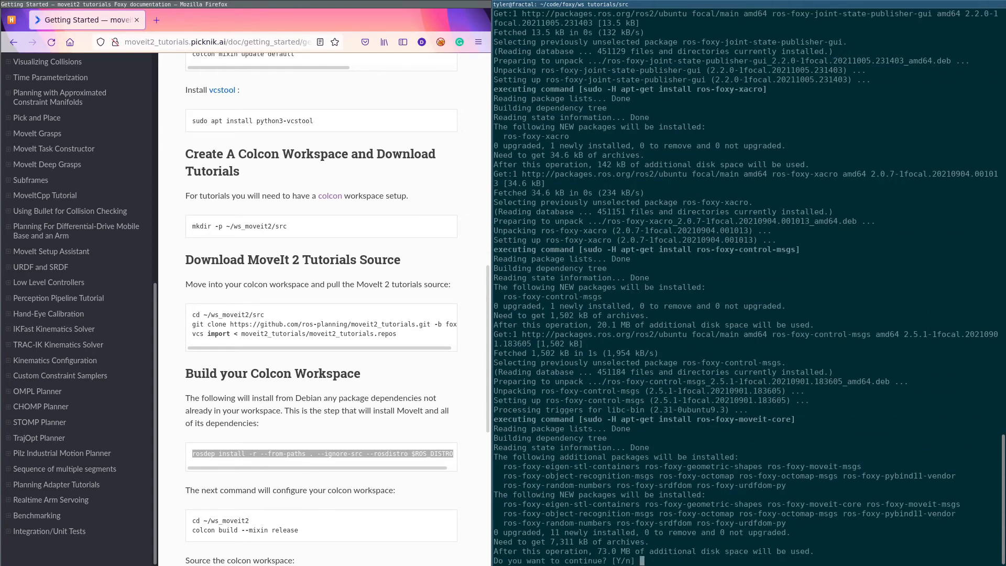
# Run rosdep install for foxy, answering Y at each MoveIt package prompt
pyautogui.write('Y')
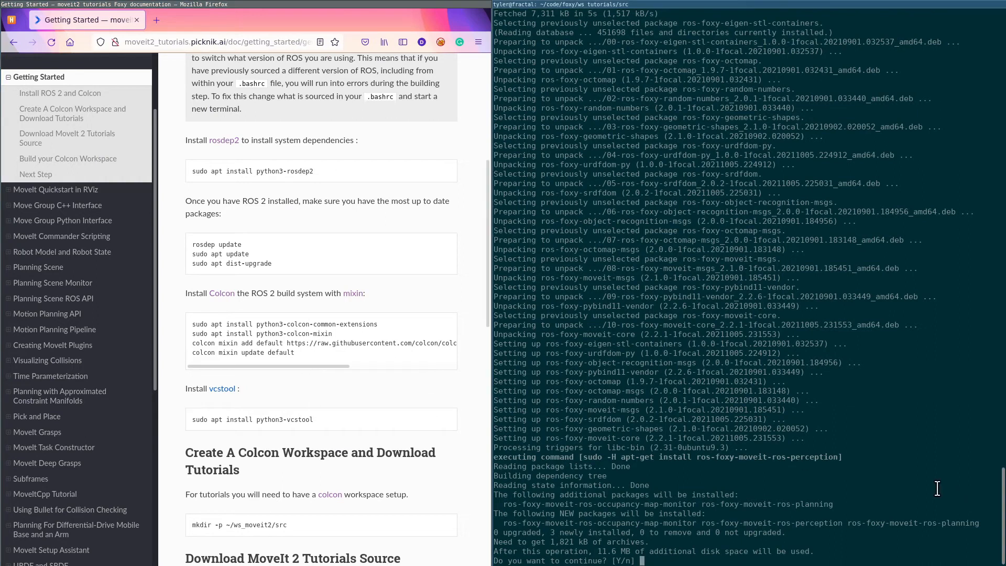
pyautogui.write('Y')
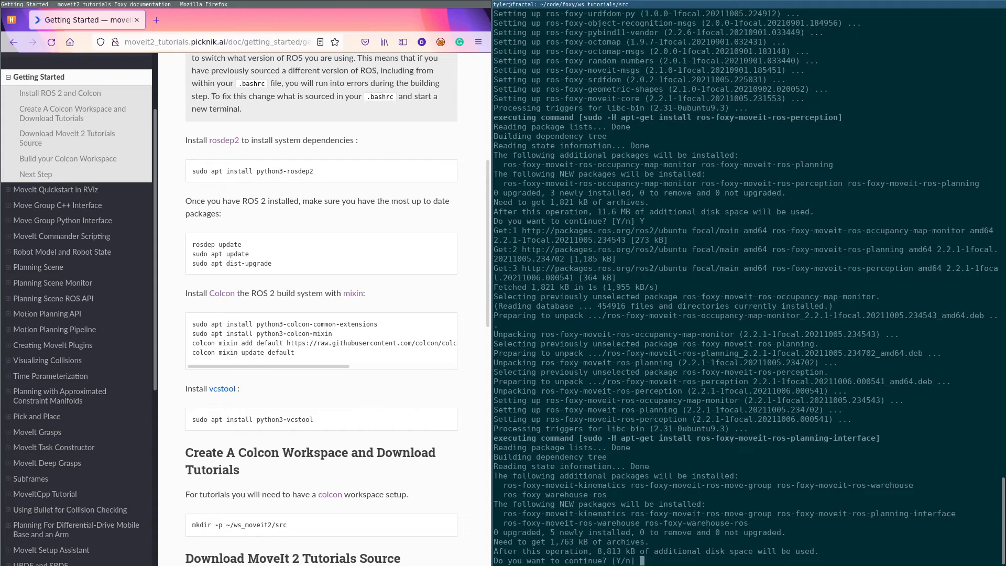
pyautogui.press('Return')
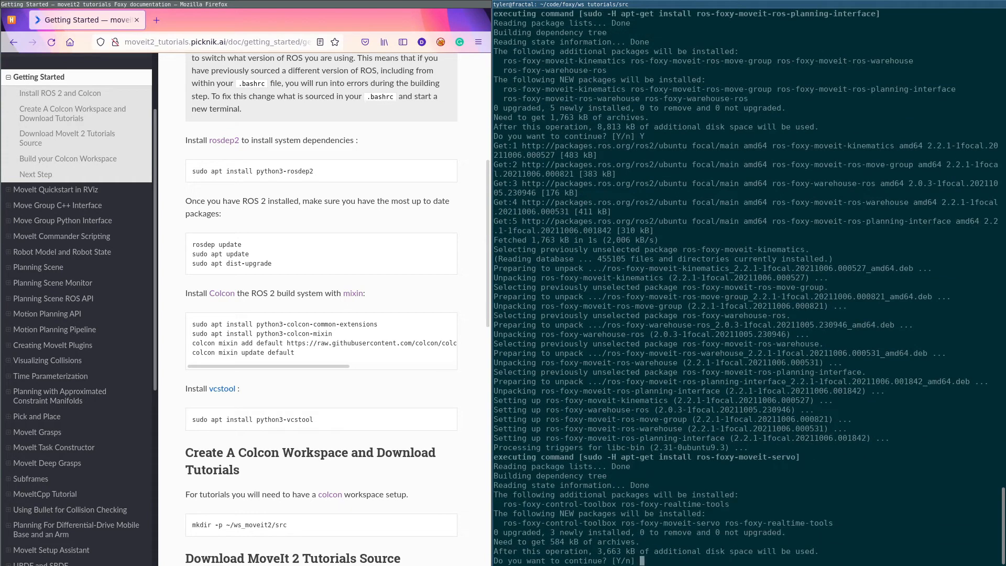
pyautogui.write('Y')
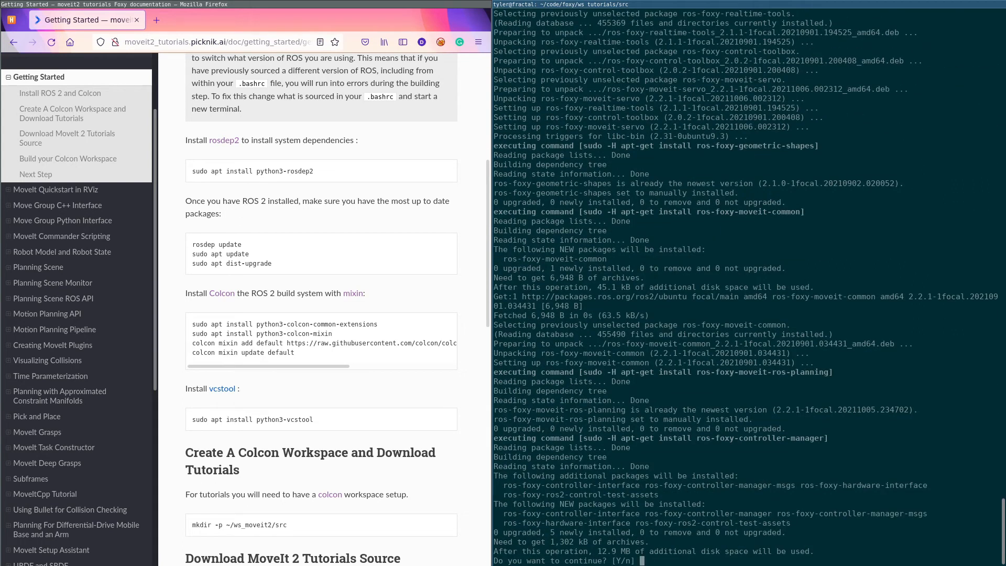
pyautogui.write('Y')
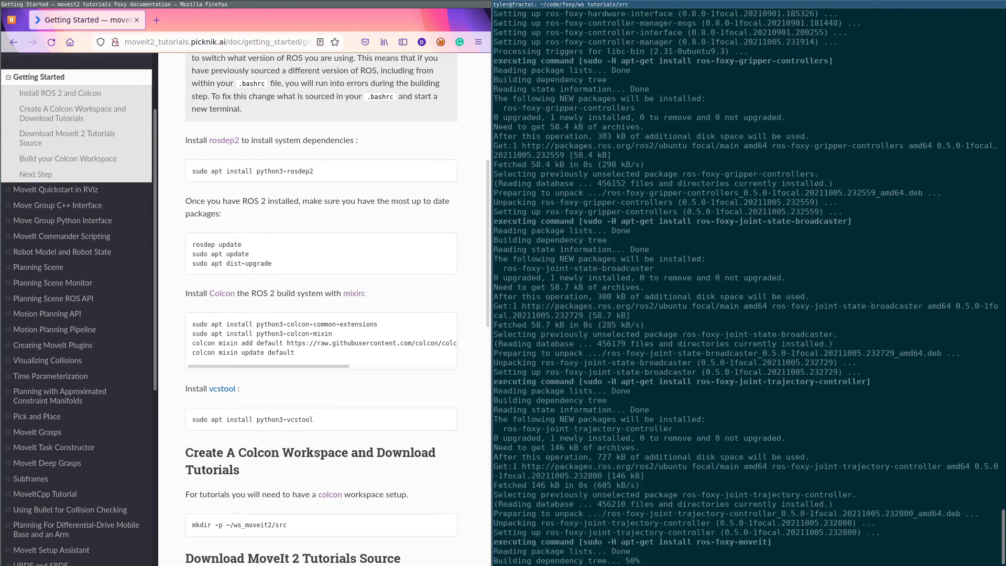
pyautogui.scroll(-3)
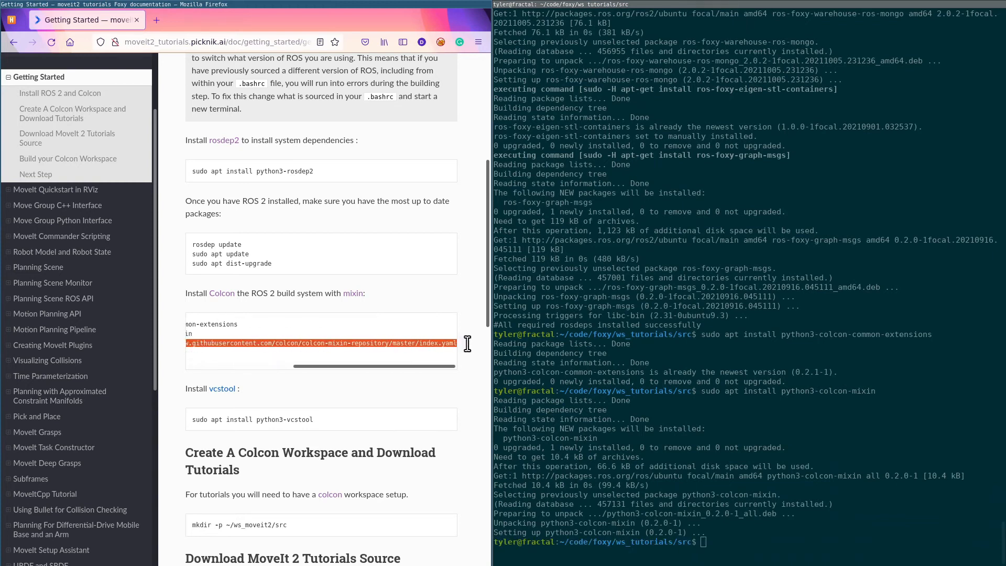
# Add and update the colcon default mixin repository, then cd up into ws_tutorials
pyautogui.write('colcon mixin add default https://raw.githubusercontent.com/colcon/colcon-mixin-repository/master/index.yaml')
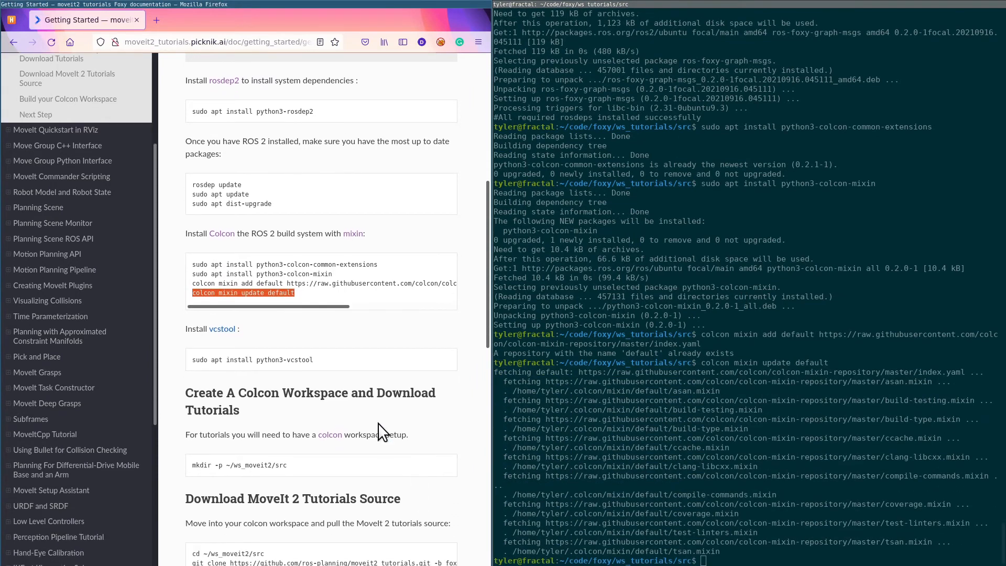
pyautogui.scroll(-3)
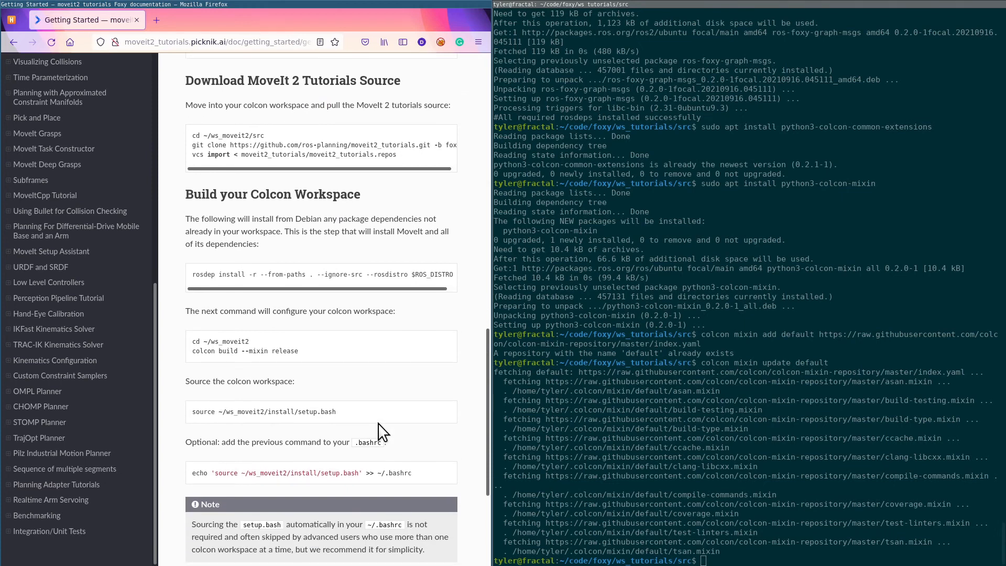
pyautogui.write('cd ../')
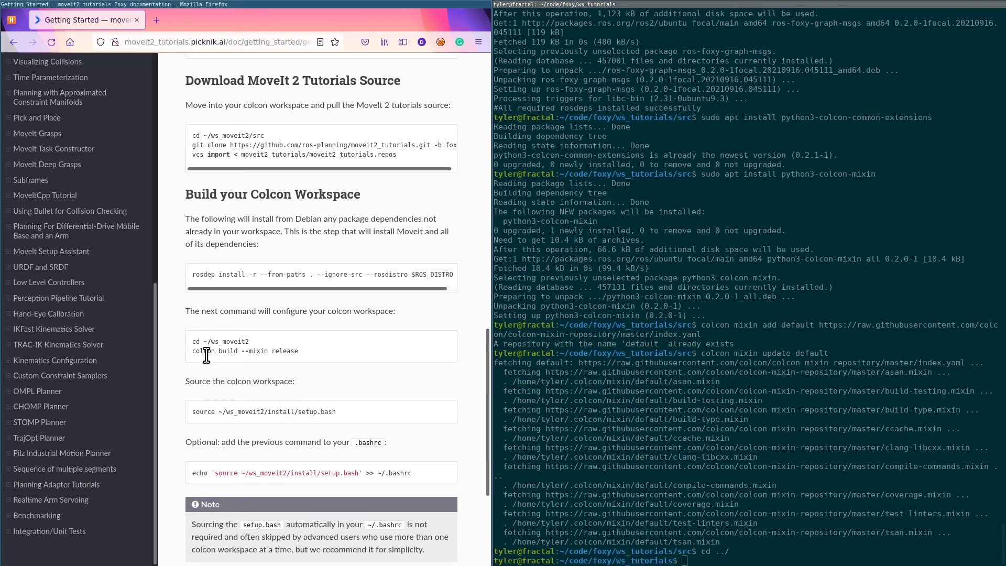
# Run 'colcon build --mixin release' from ws_tutorials, building all nine packages
pyautogui.doubleClick(243, 351)
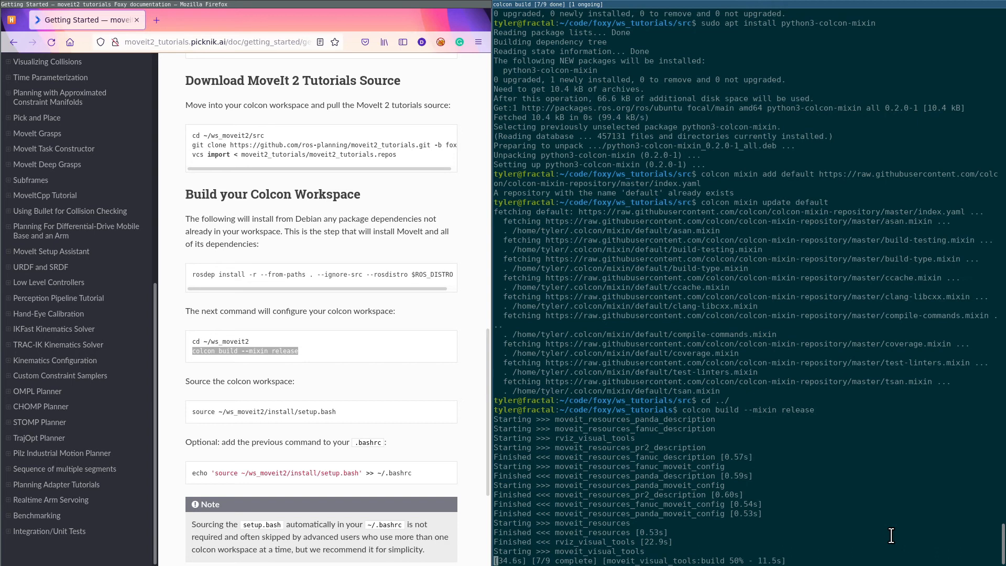
pyautogui.scroll(-3)
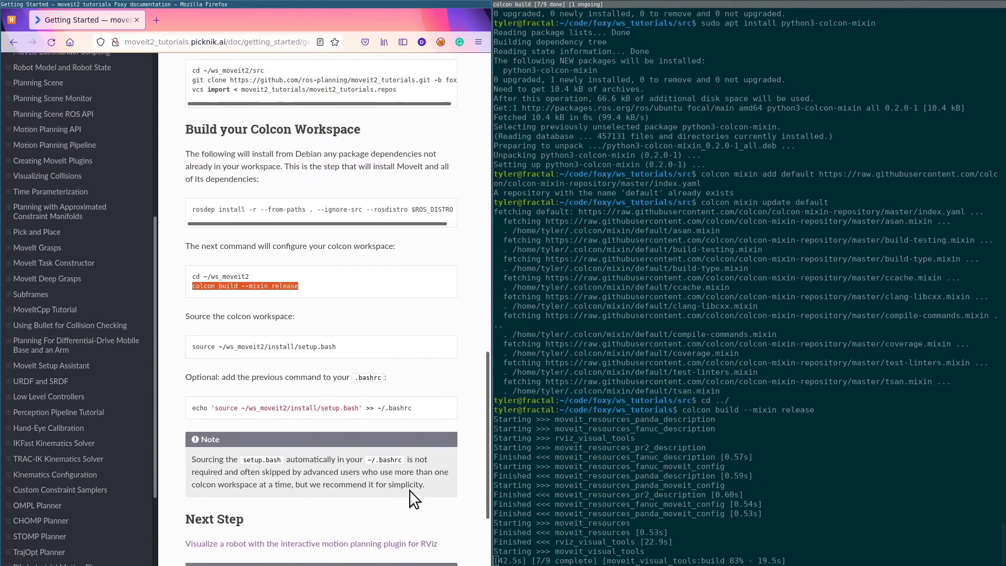
pyautogui.scroll(-3)
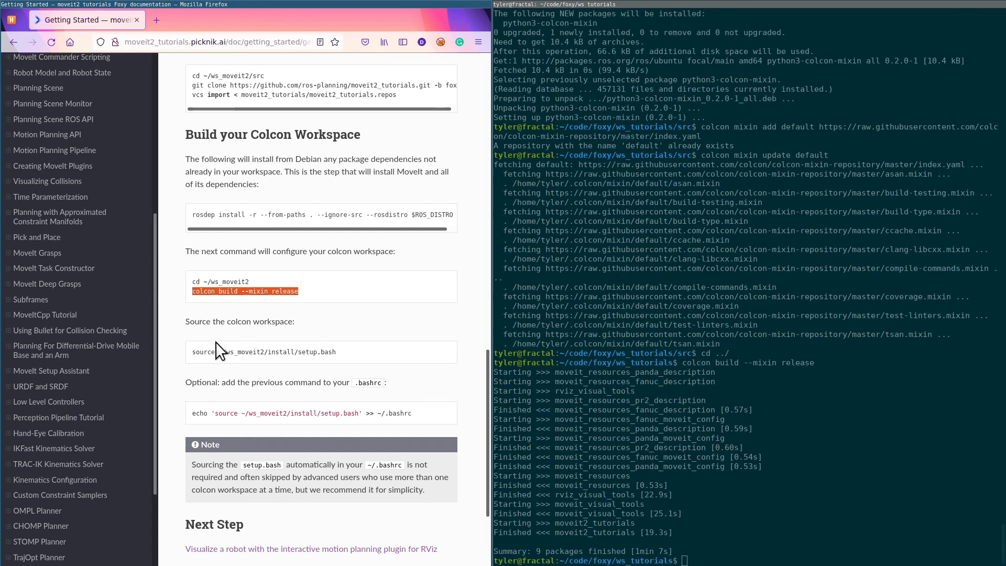
pyautogui.moveTo(352, 361)
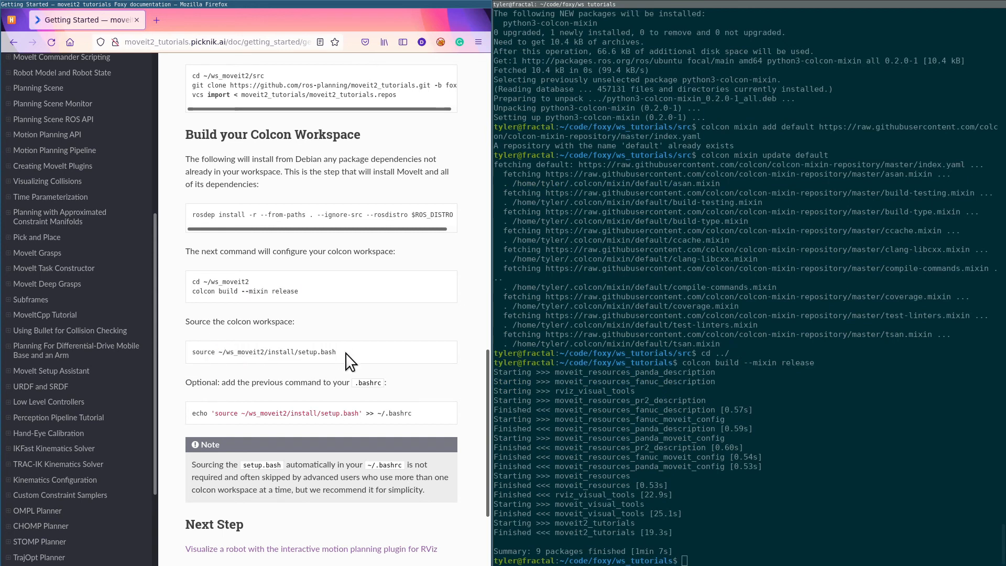
pyautogui.moveTo(228, 352)
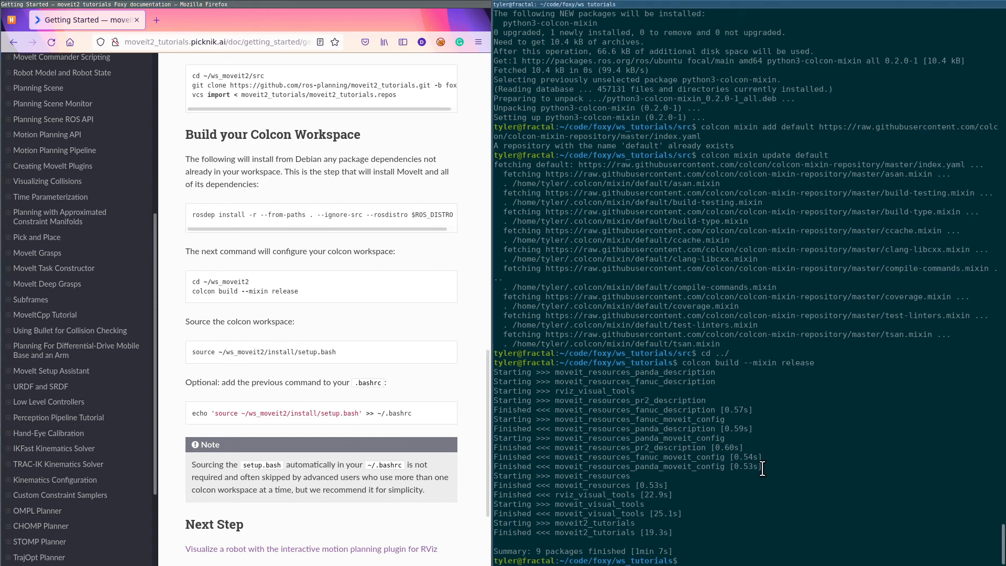
# Type 'source install/setup.bash' to source the built workspace
pyautogui.write('source install')
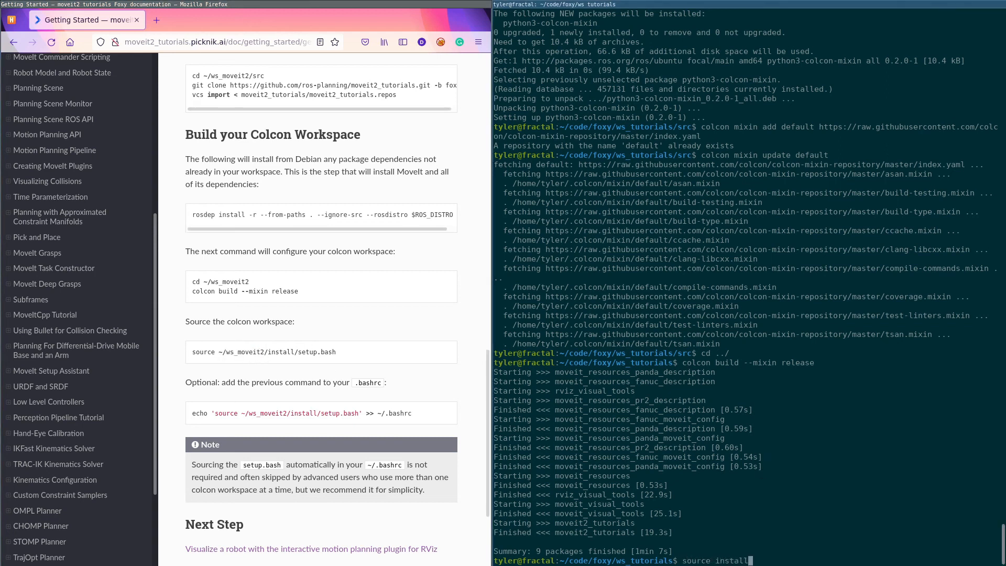
pyautogui.write('ba')
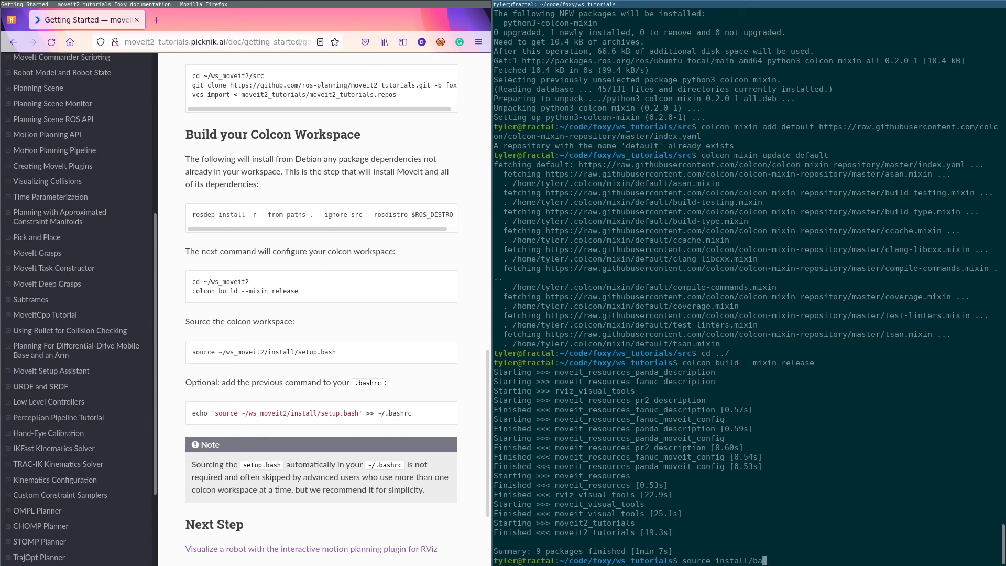